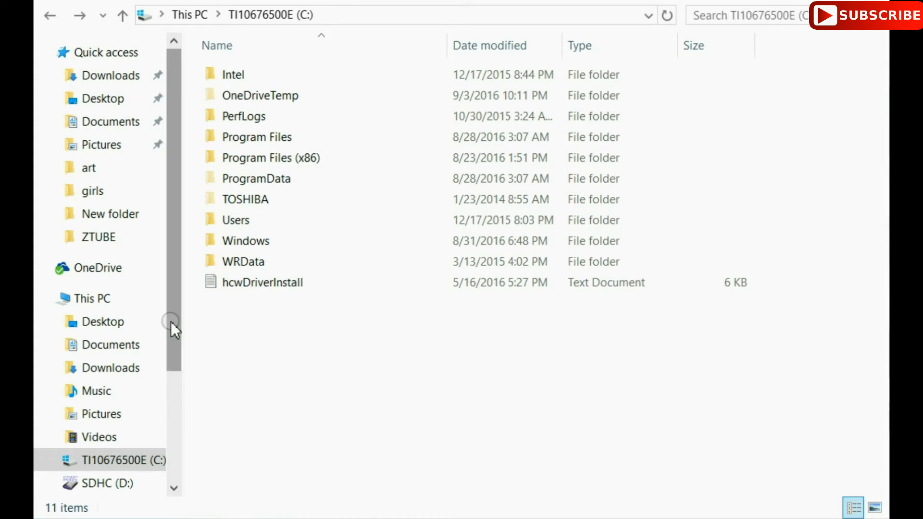
# Browse to the C: drive and open its Users folder
pyautogui.click(109, 459)
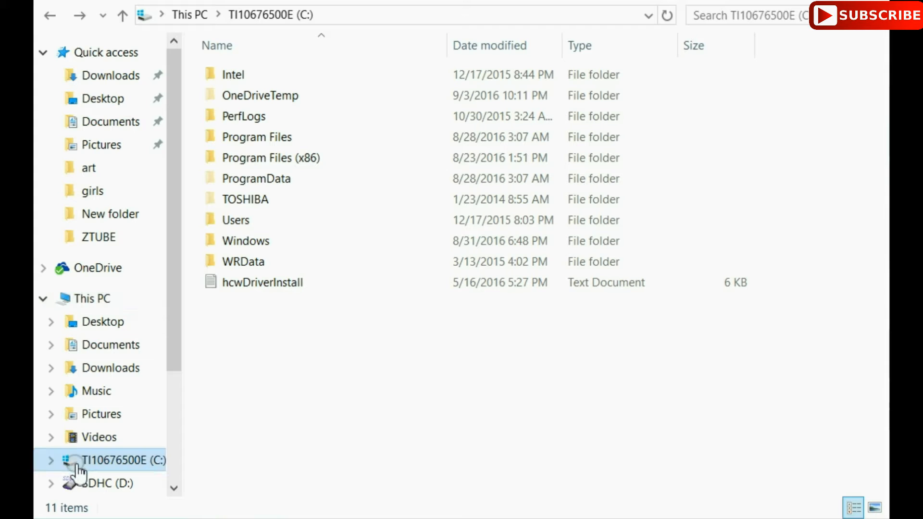
pyautogui.click(244, 261)
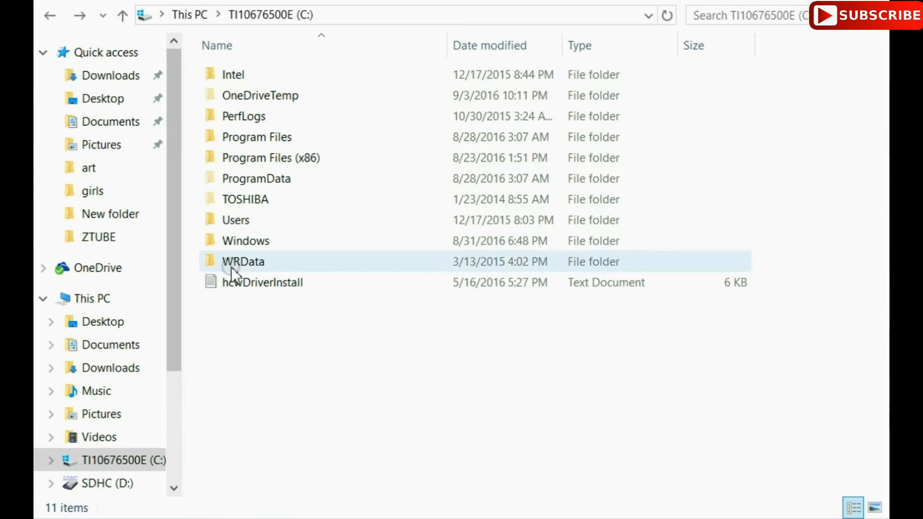
pyautogui.click(236, 220)
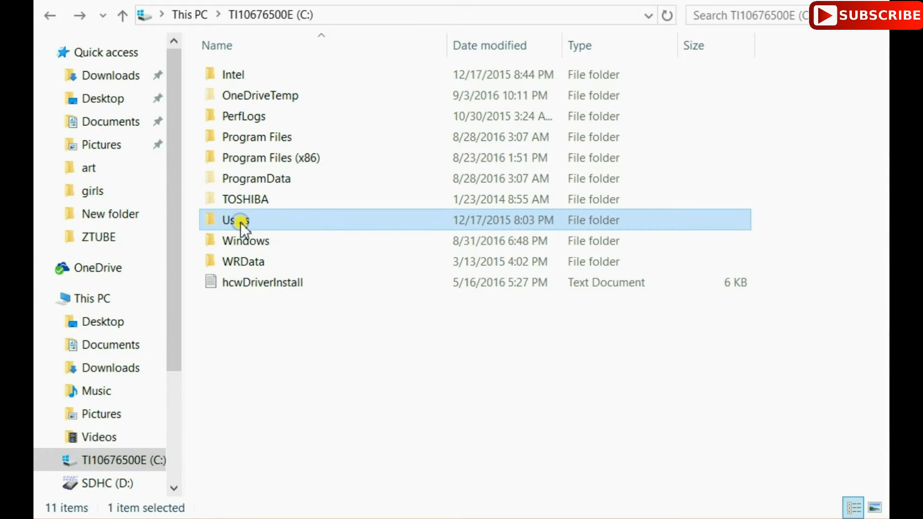
pyautogui.doubleClick(235, 220)
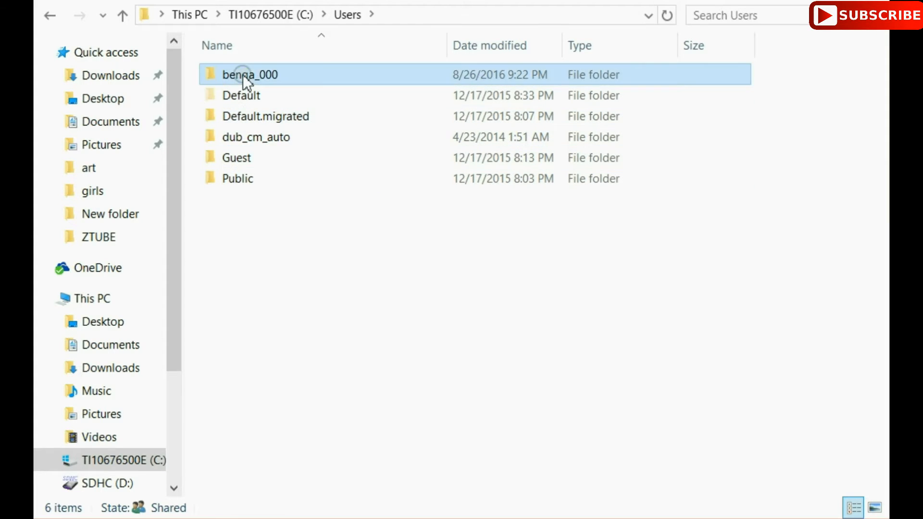
# Navigate through the user profile, AppData, Local, Activision and CoDWaW into the mods folder
pyautogui.doubleClick(250, 74)
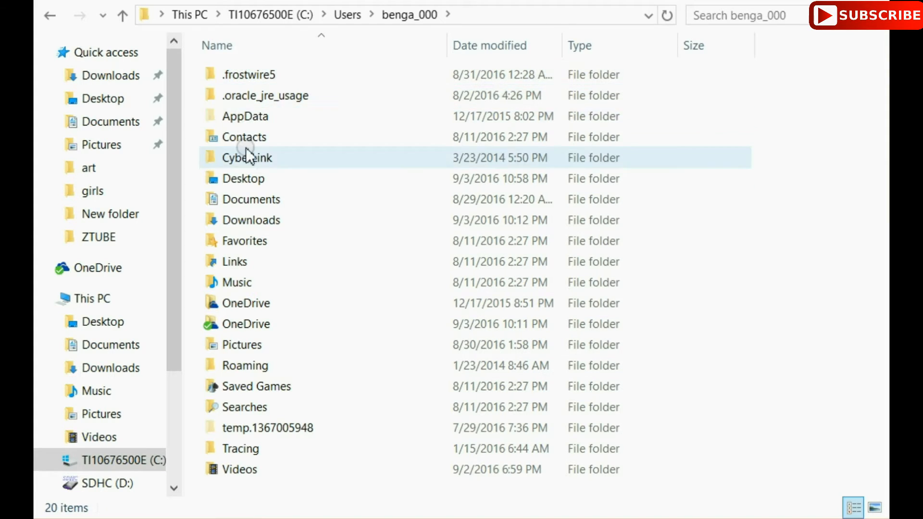
pyautogui.moveTo(250, 219)
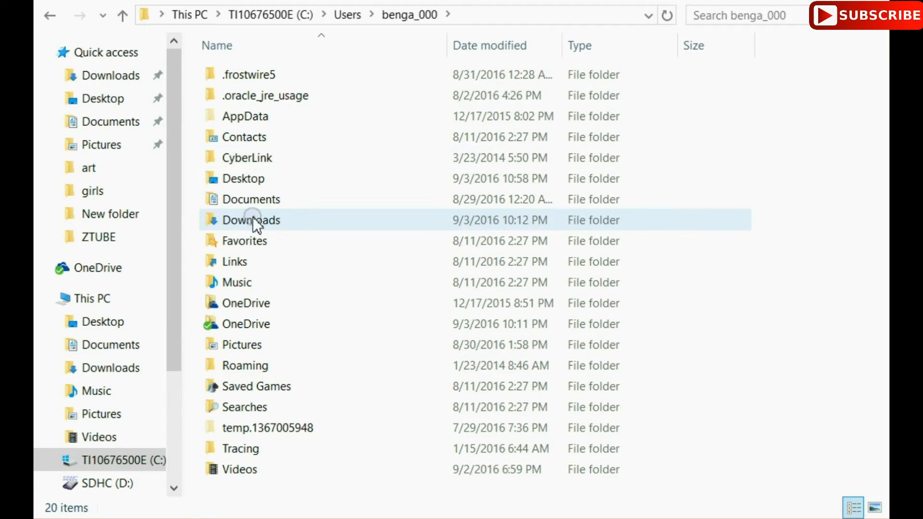
pyautogui.doubleClick(244, 116)
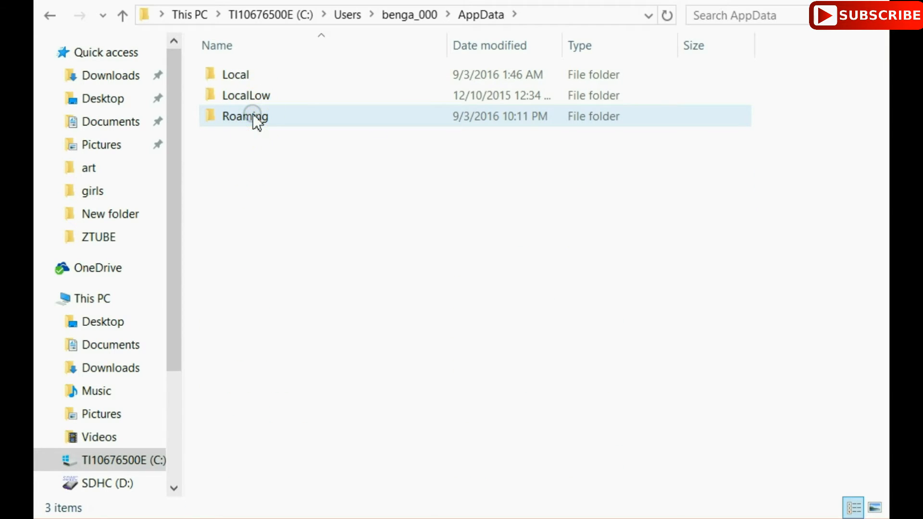
pyautogui.doubleClick(235, 74)
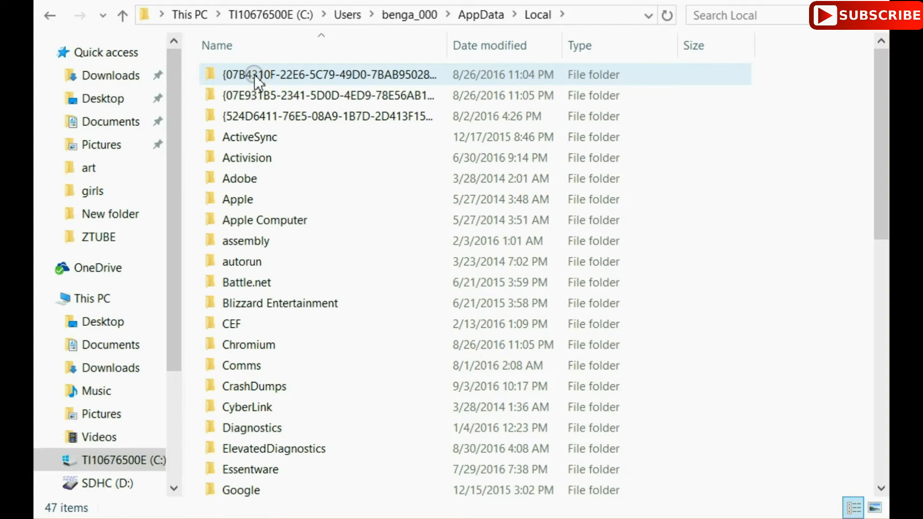
pyautogui.moveTo(246, 157)
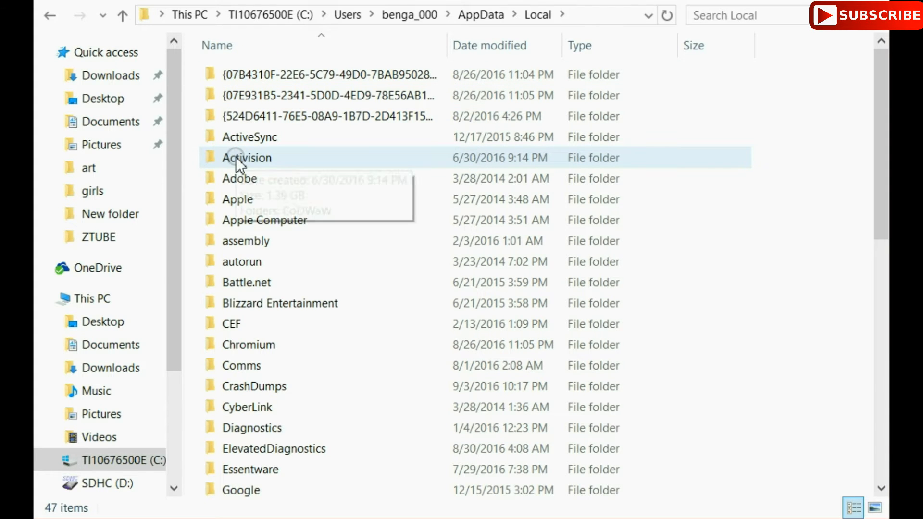
pyautogui.doubleClick(246, 158)
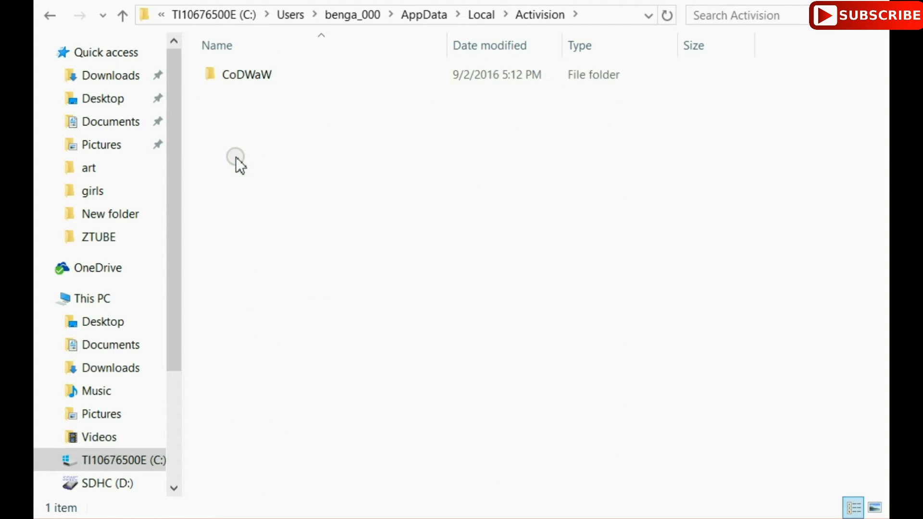
pyautogui.click(265, 74)
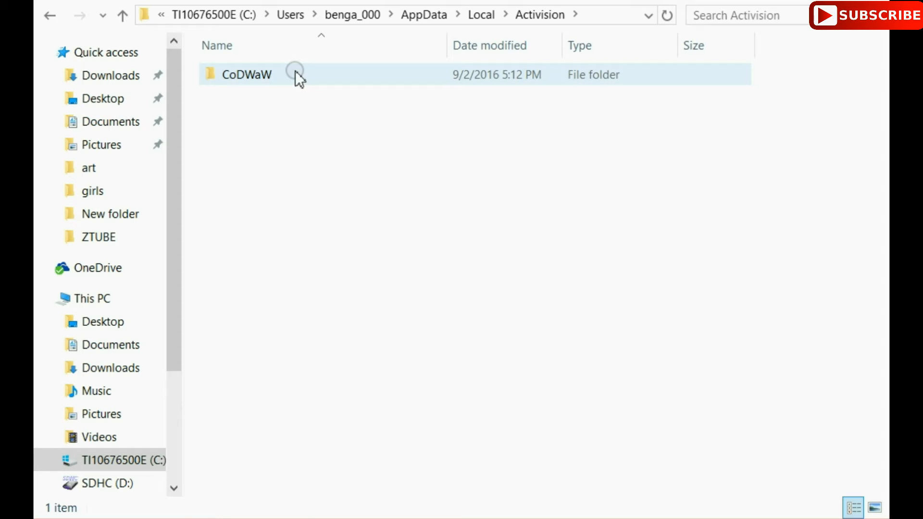
pyautogui.doubleClick(246, 74)
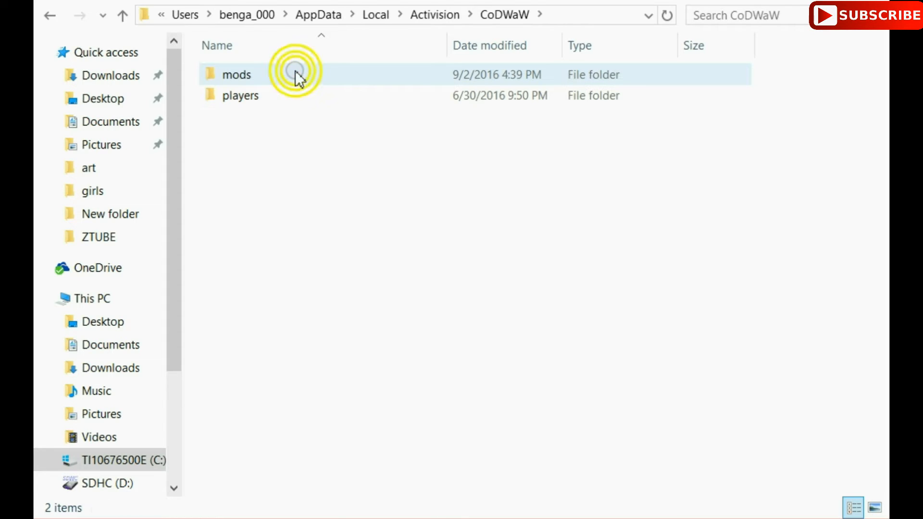
pyautogui.doubleClick(235, 74)
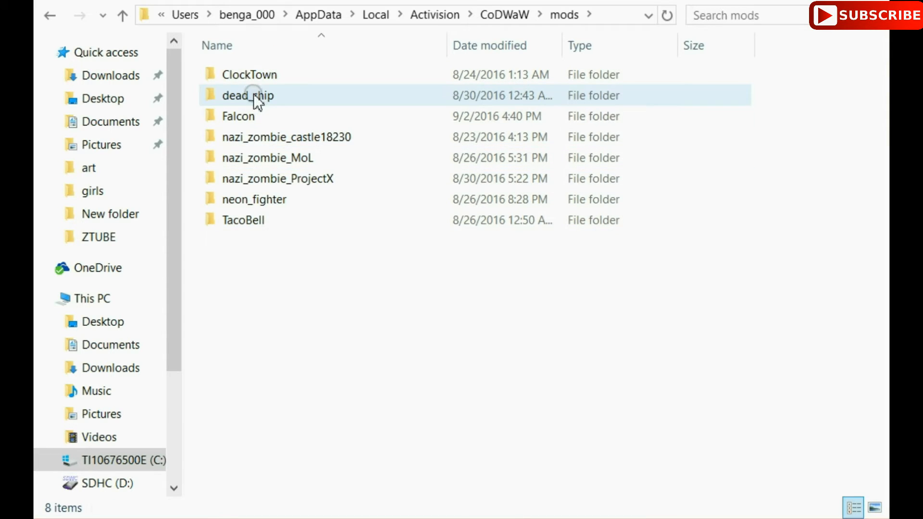
pyautogui.click(250, 74)
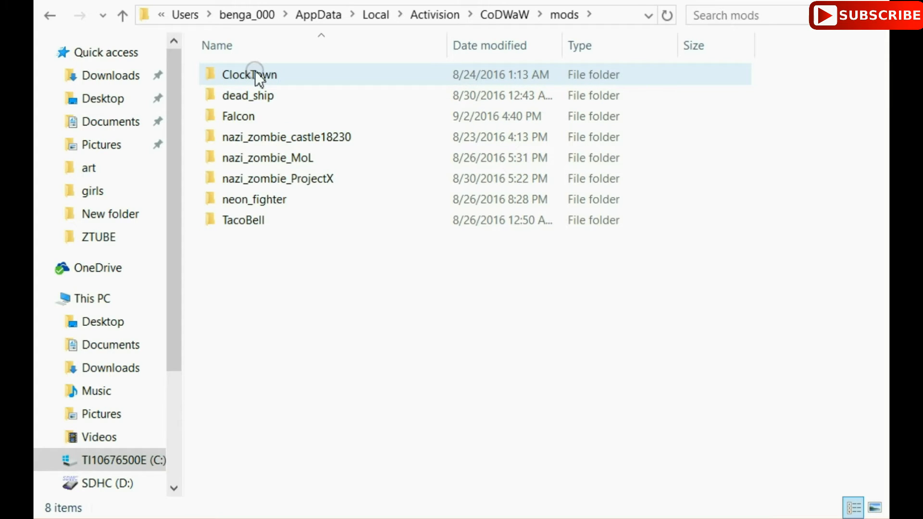
pyautogui.moveTo(250, 74)
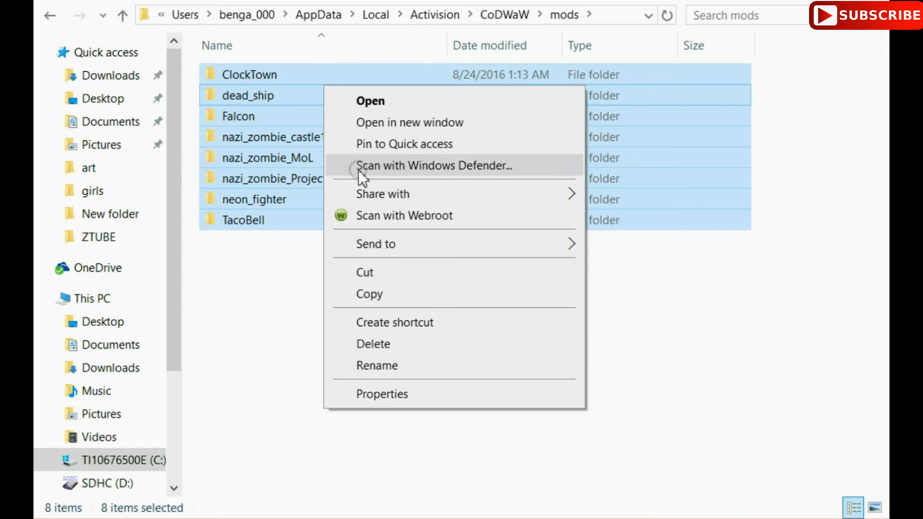
pyautogui.click(242, 314)
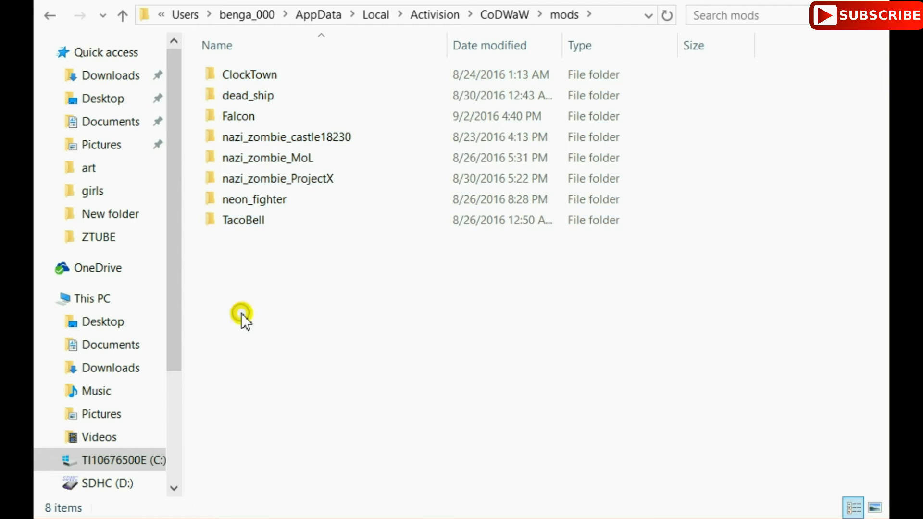
pyautogui.click(242, 220)
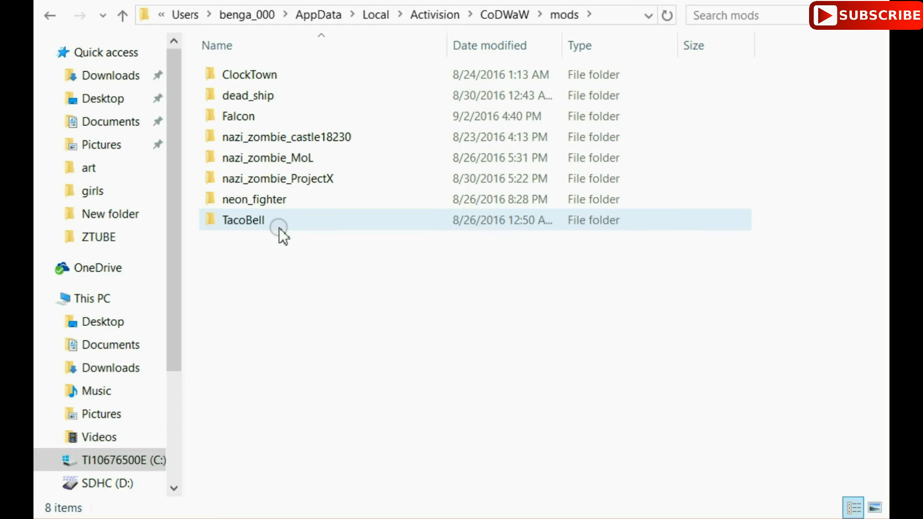
pyautogui.moveTo(243, 220)
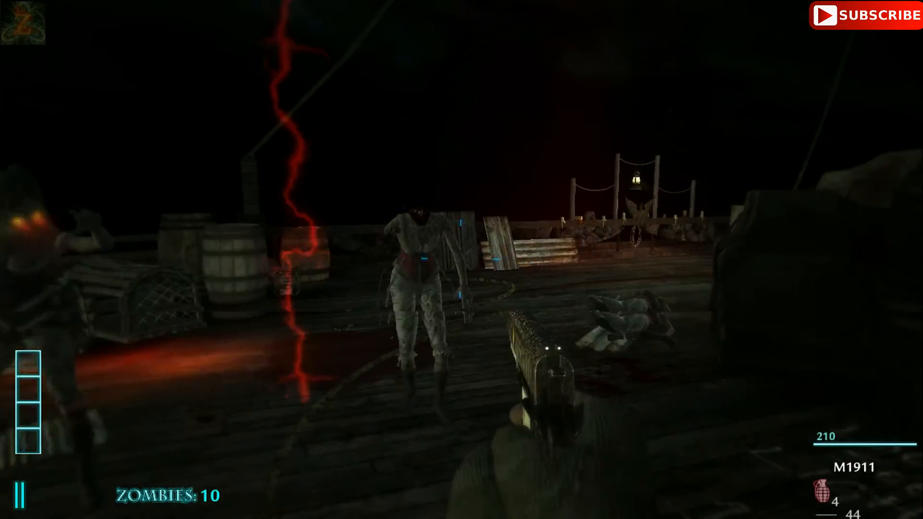
# Shoot the zombies on dead_ship, reloading the M1911 once, until one remains
pyautogui.click(461, 260)
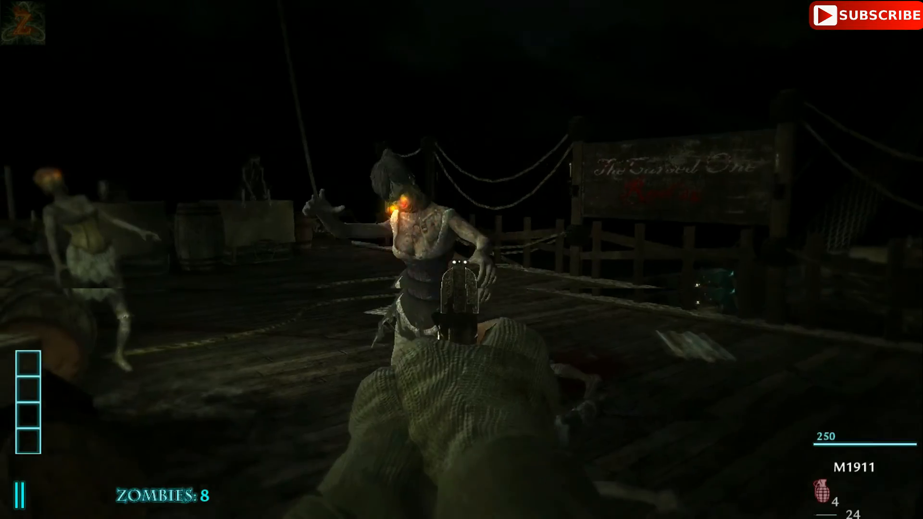
pyautogui.click(461, 260)
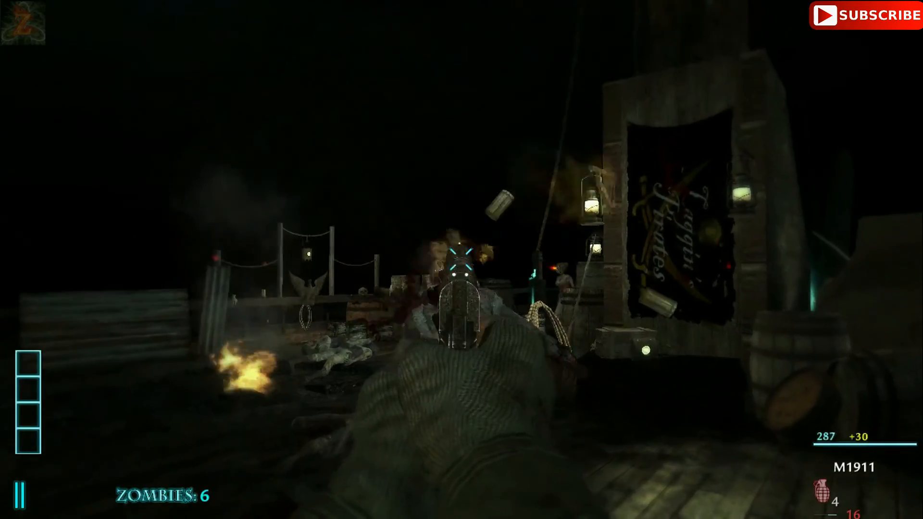
pyautogui.click(462, 259)
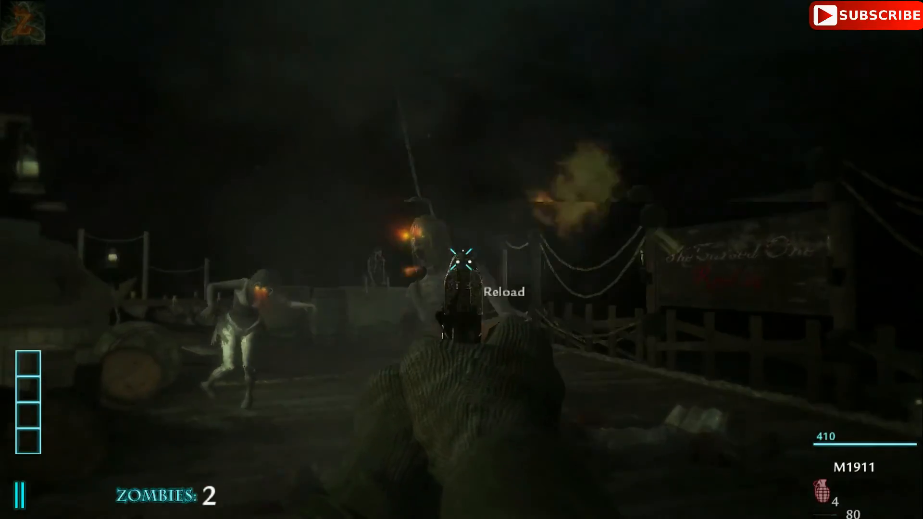
pyautogui.press('r')
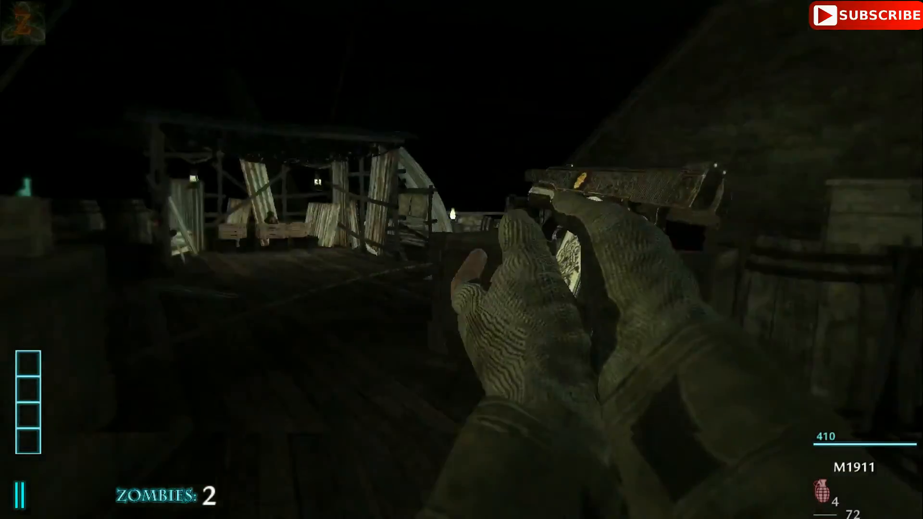
pyautogui.click(461, 259)
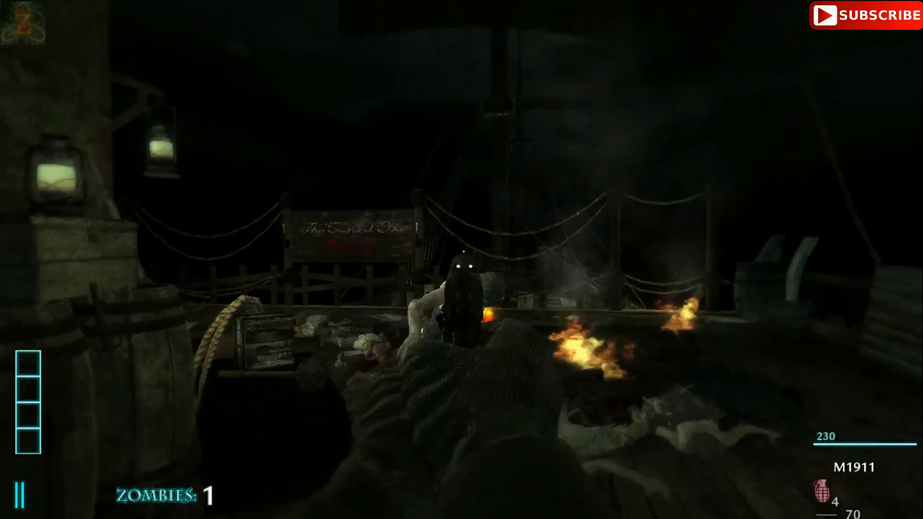
pyautogui.click(462, 260)
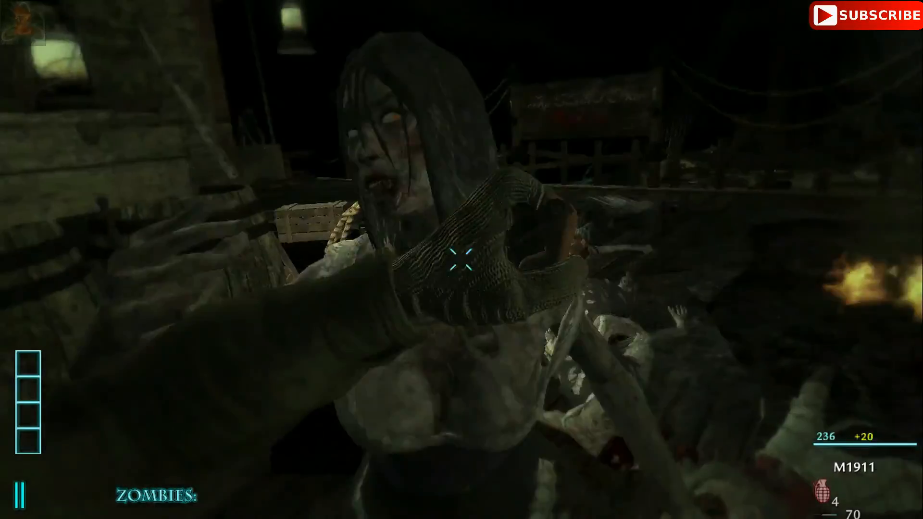